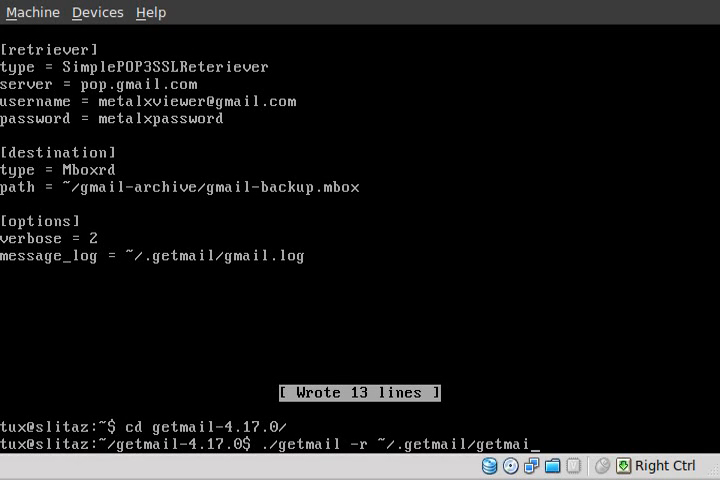
Step: Run ./getmail -r ~/.getmail/getmail.gmail; it aborts on the misspelled retriever type
type("l.gmail")
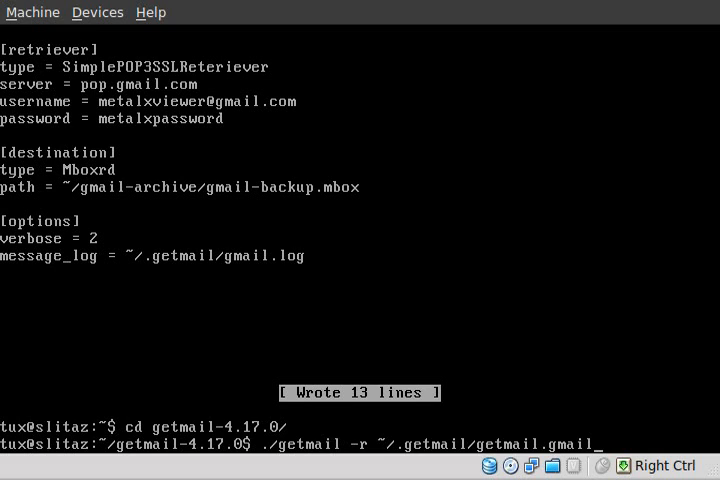
key("Return")
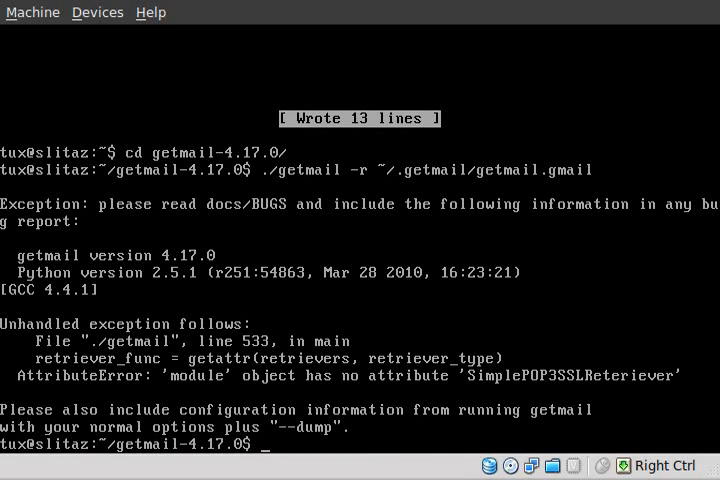
Step: Edit .getmail/getmail.gmail in nano so type reads SimplePOP3SSLRetriever, and save it
type("nano .getmail/getmail.gmail")
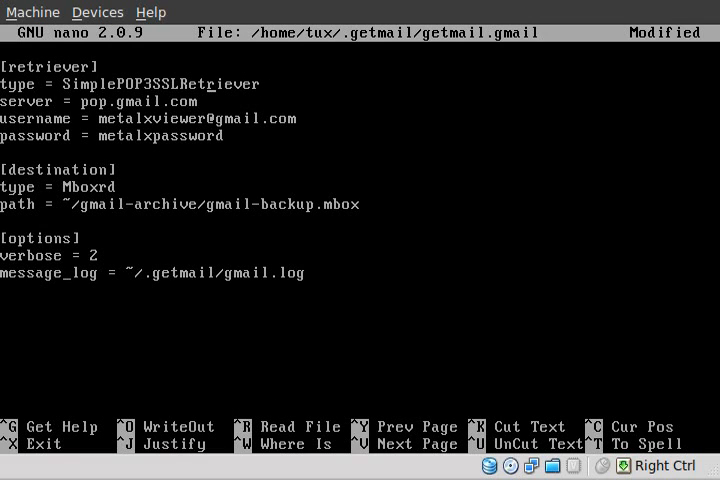
key("ctrl+x")
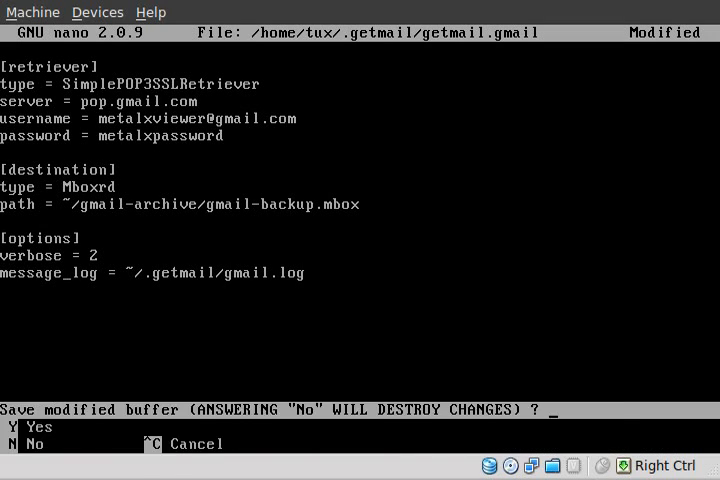
key("y")
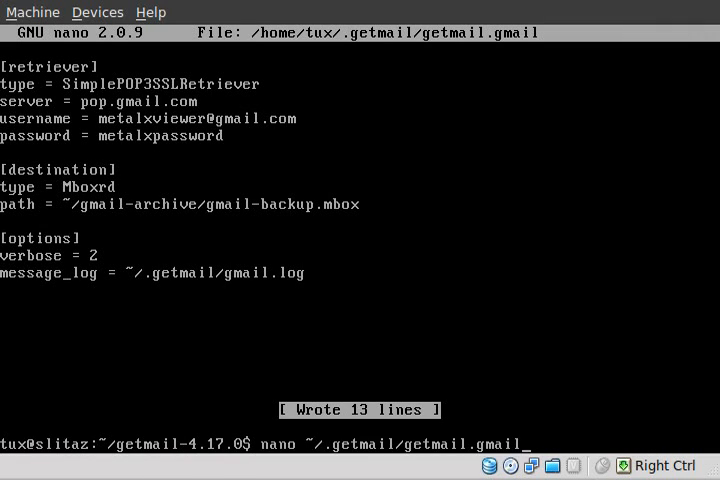
Step: Confirm the saved file name and rerun getmail with the corrected Gmail config
type("./getmail -r")
key("Return")
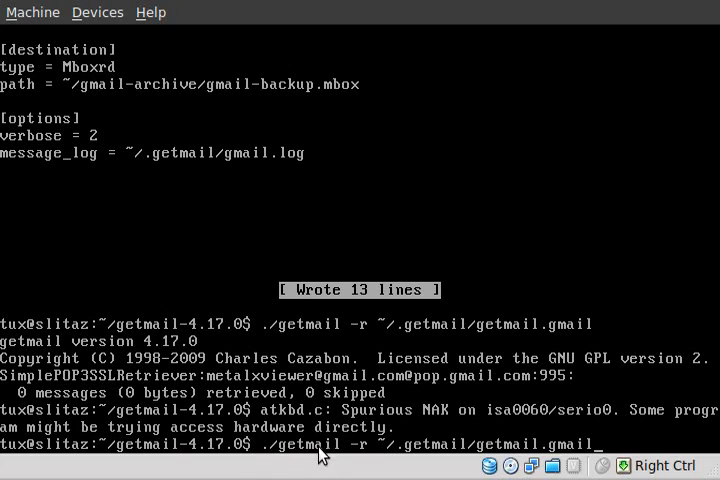
mouse_move(410, 456)
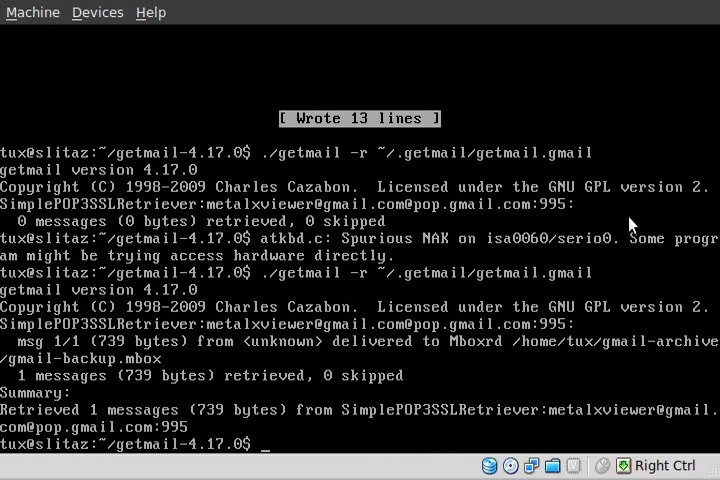
mouse_move(68, 352)
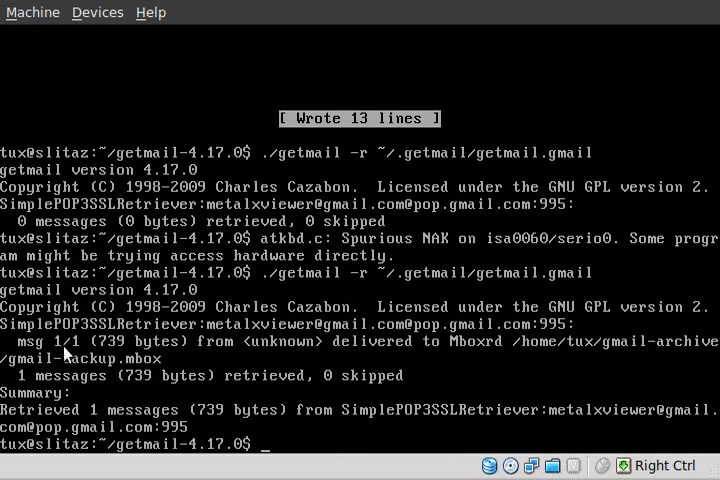
mouse_move(240, 388)
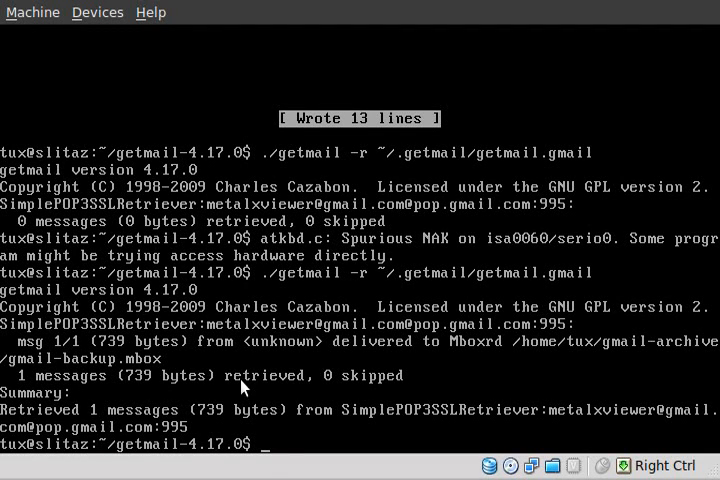
Step: Print gmail-archive/gmail-backup.mbox with cat, showing the first email's text and HTML bodies
type("cat")
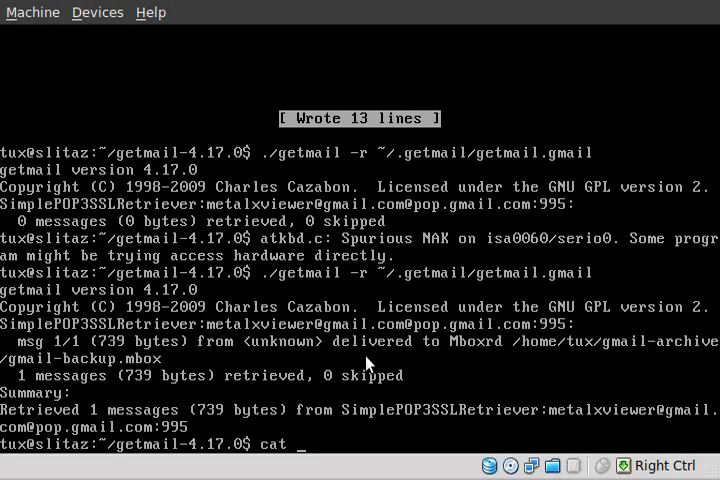
type("gm")
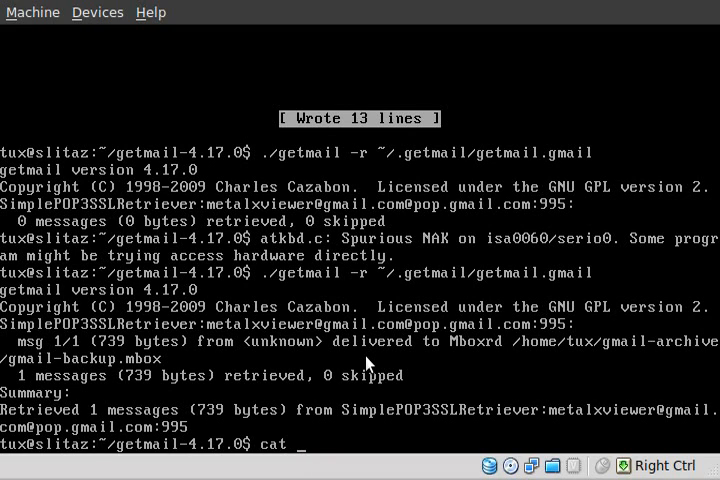
type("../g")
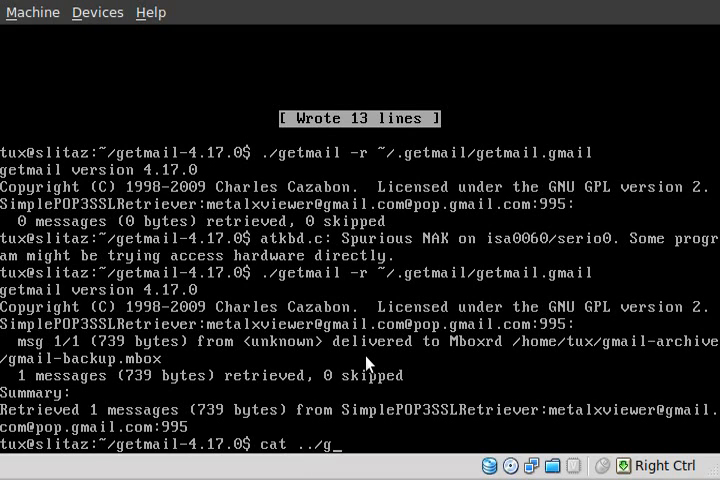
type("cd")
type("cat")
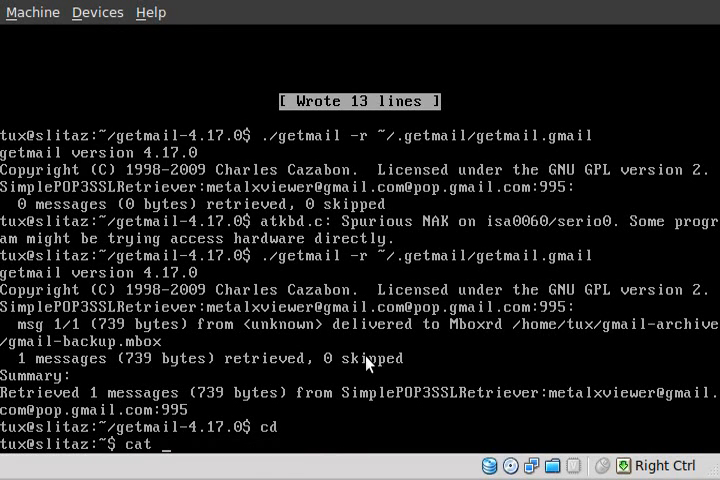
type("gmail-archive/gmail-backup.mbox")
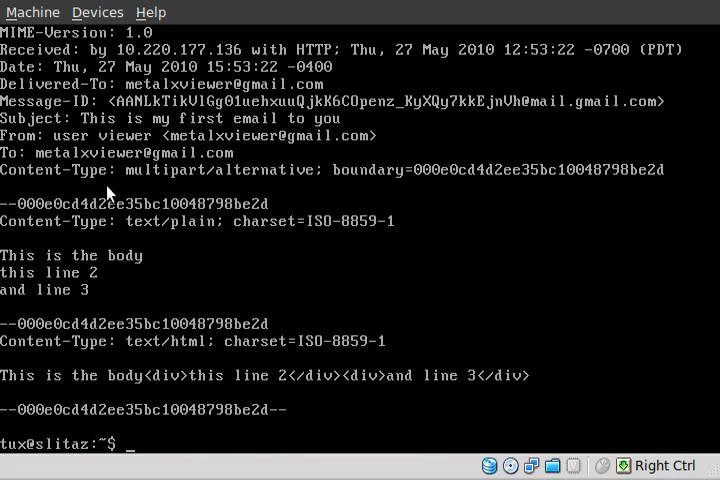
mouse_move(122, 92)
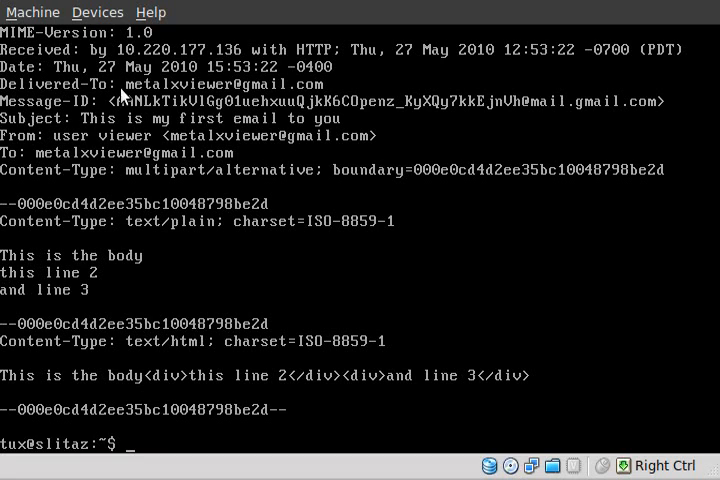
mouse_move(100, 222)
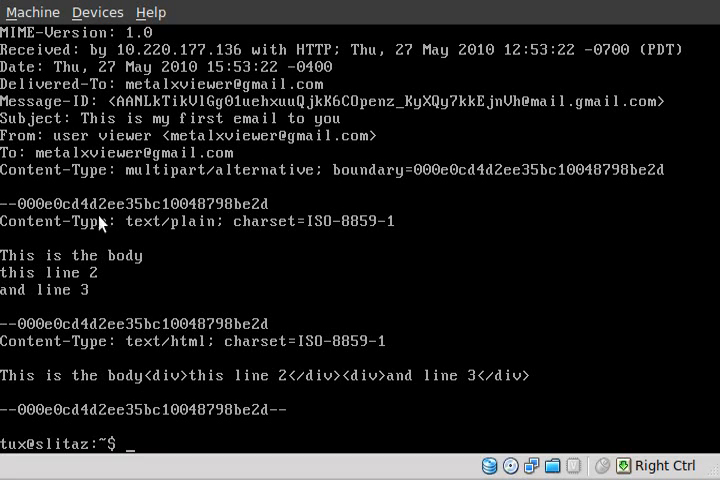
mouse_move(112, 276)
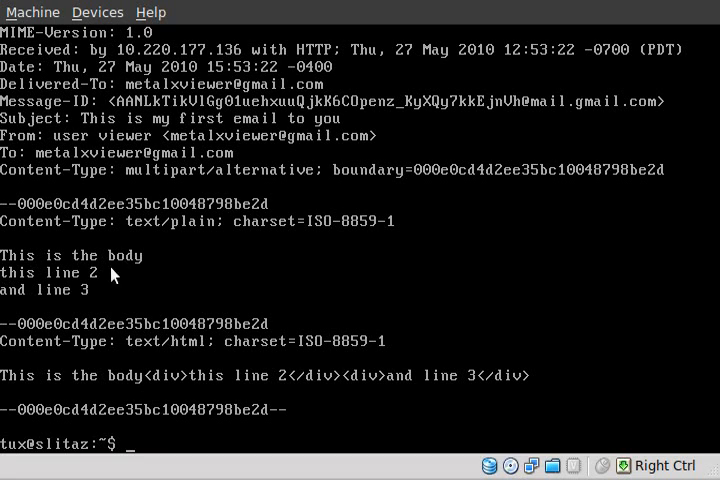
mouse_move(84, 390)
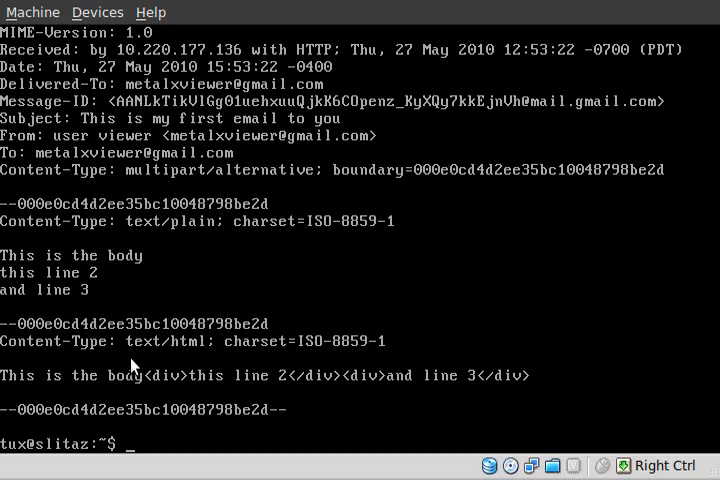
mouse_move(56, 272)
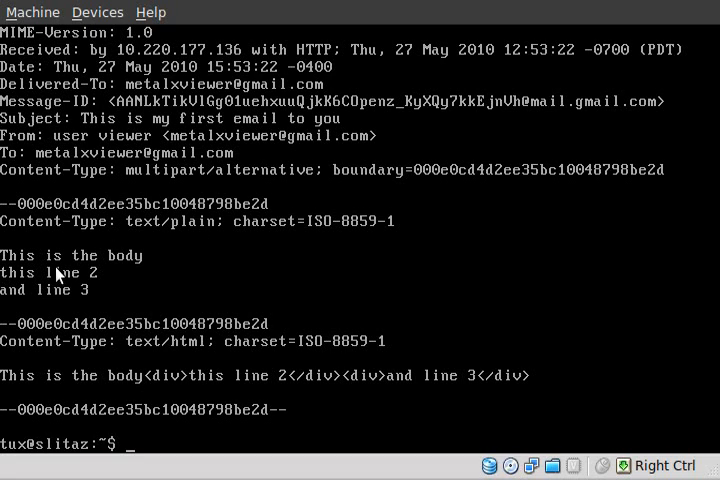
mouse_move(468, 388)
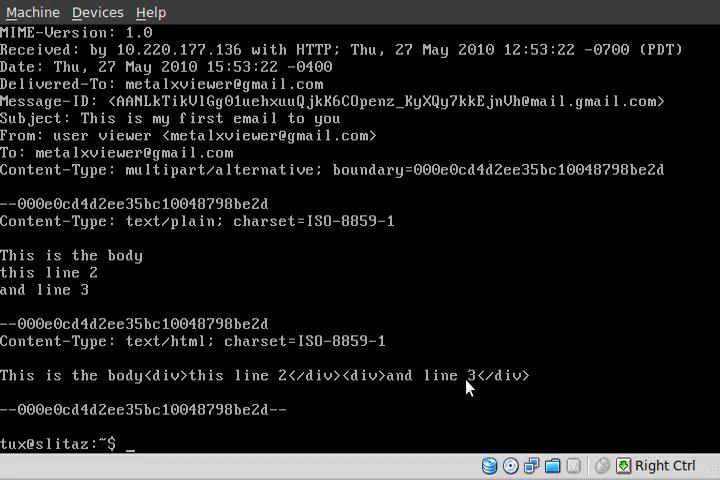
mouse_move(388, 392)
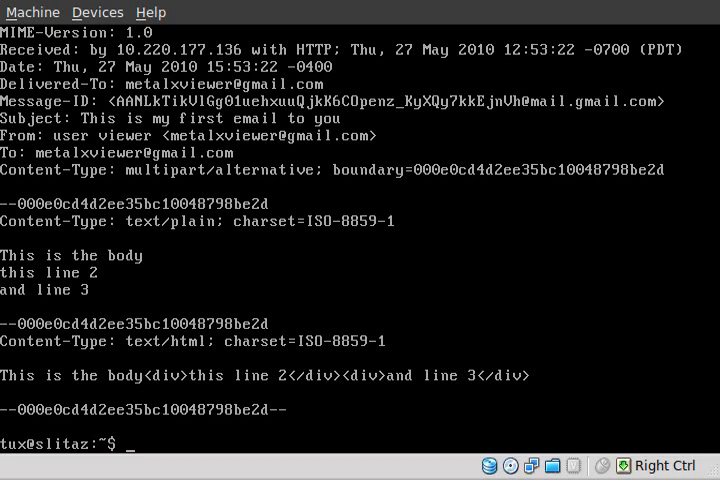
Step: Rerun getmail with the Gmail config to deliver the new 753-byte message into gmail-backup.mbox
type("cat gmail-archive/gmail-backup.mbox")
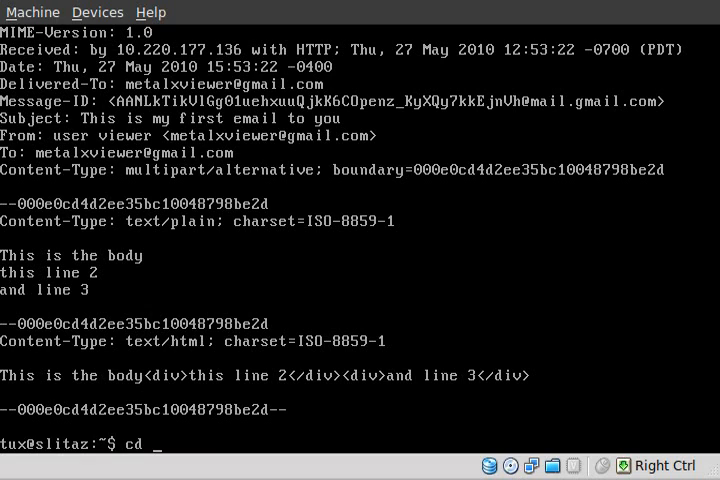
type("egt")
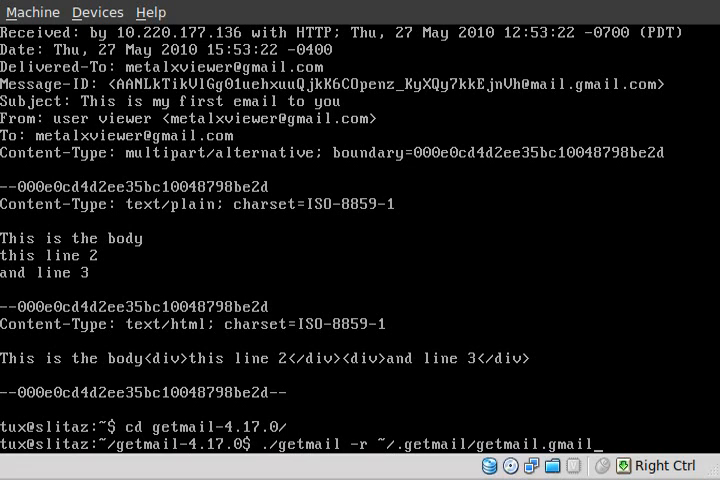
mouse_move(556, 424)
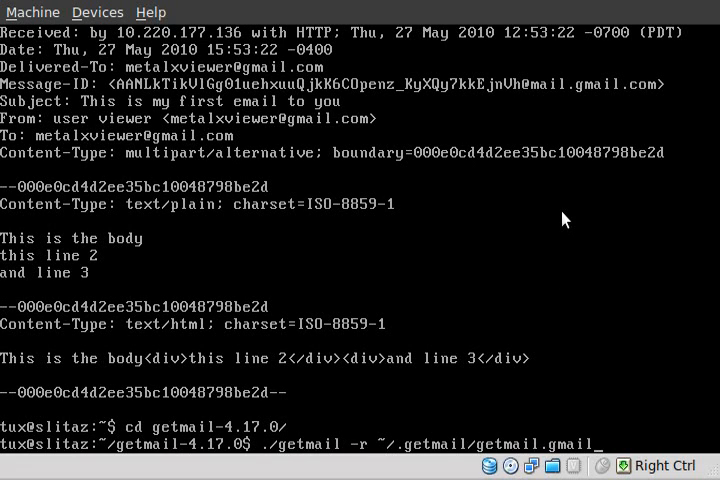
key("Return")
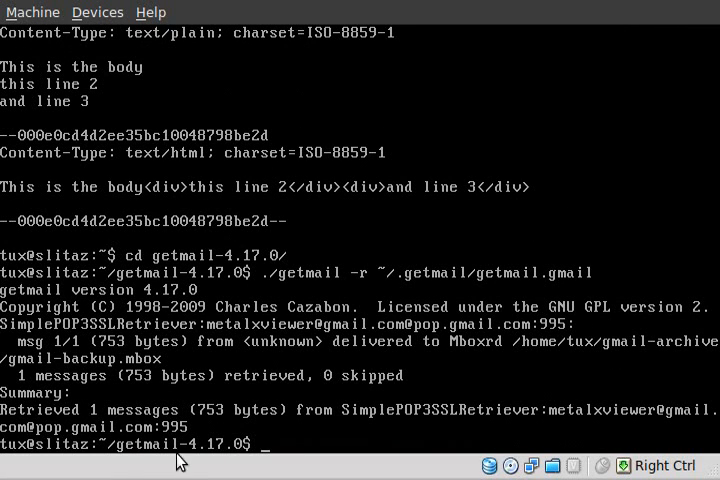
mouse_move(104, 378)
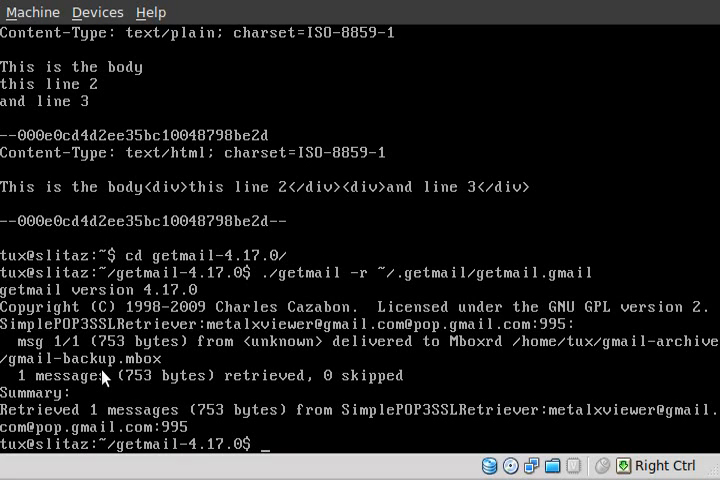
mouse_move(338, 212)
type("cd ..")
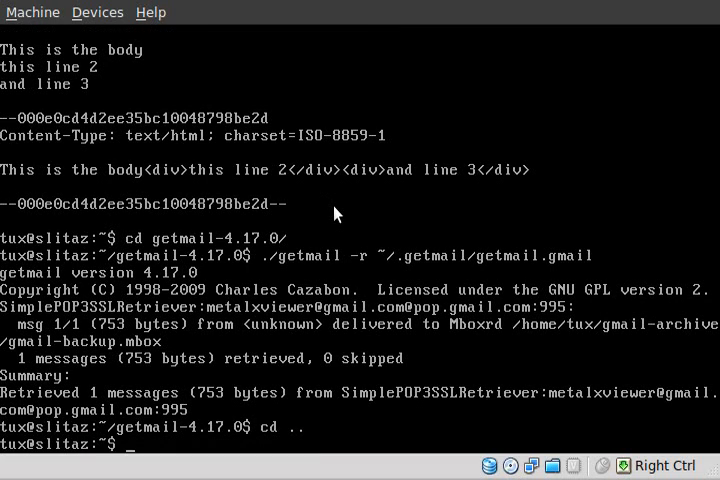
Step: Print the backup mbox showing email number 2, then switch to root with su
type("cat gmail-archive/")
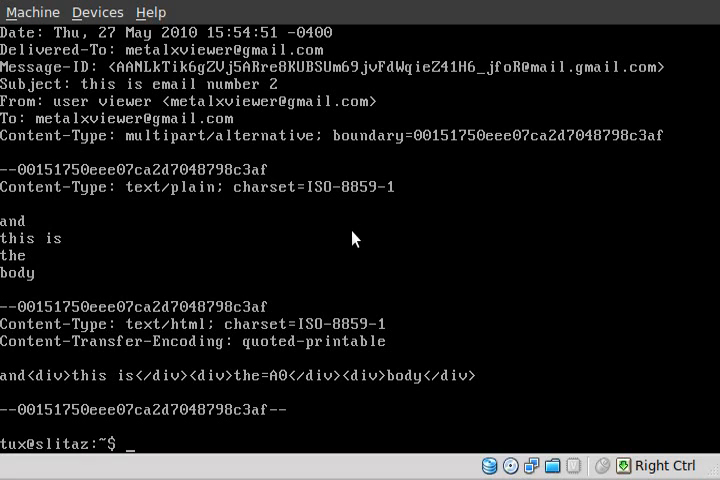
type("su")
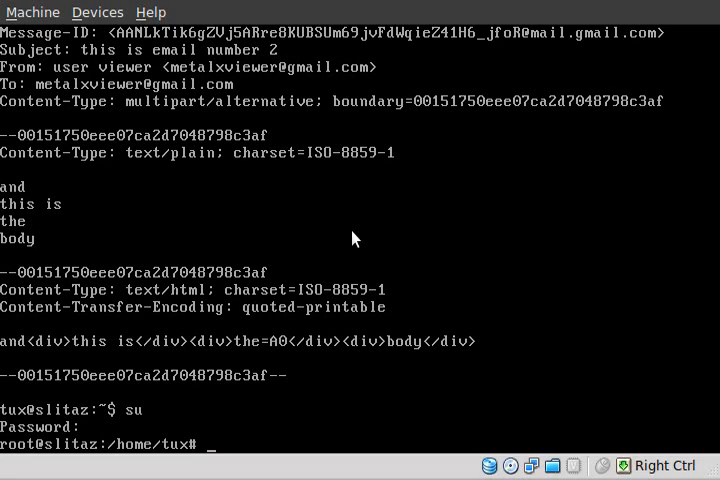
Step: Install mutt 1.5.19 with libidn 1.12 via tazpkg get-install, then exit back to the tux user
type("tazpkg")
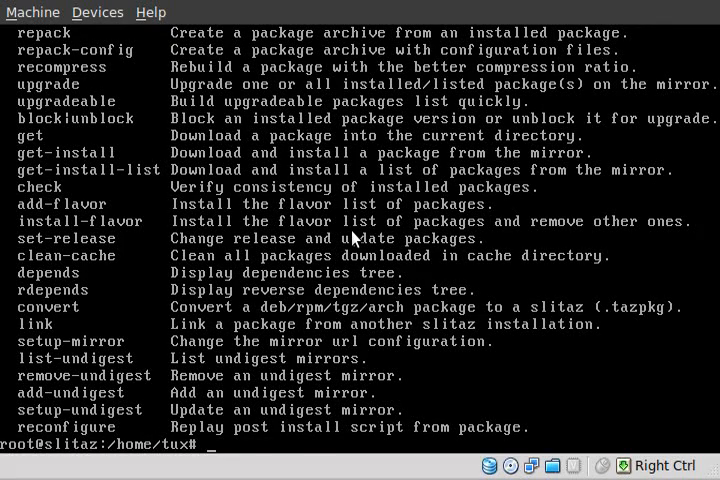
type("tazpkg mutt")
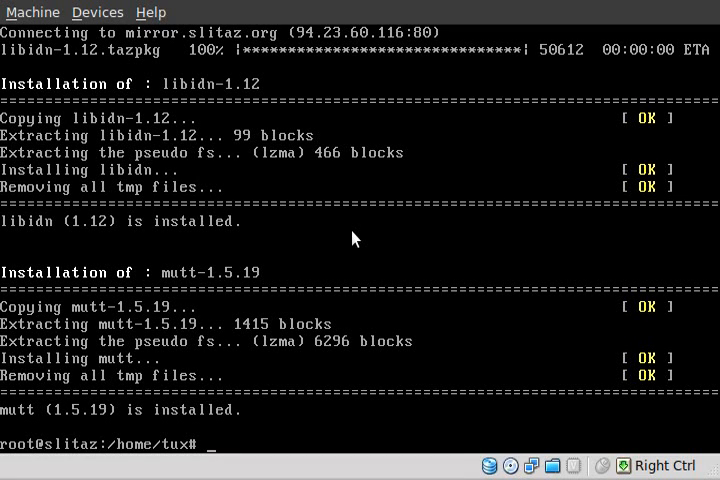
type("exit")
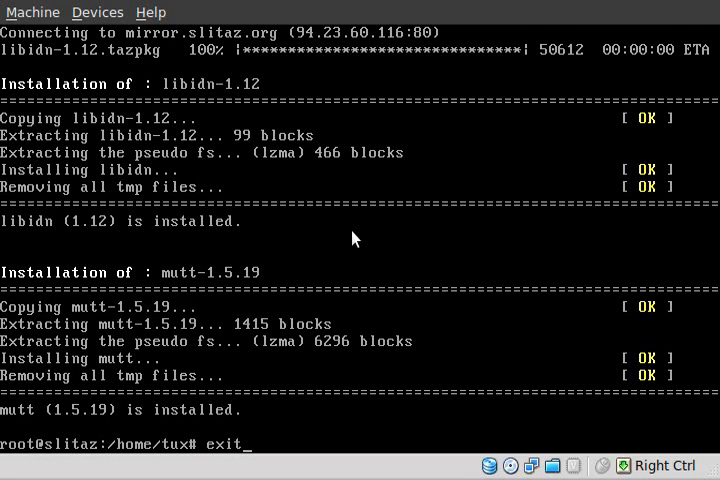
key("Return")
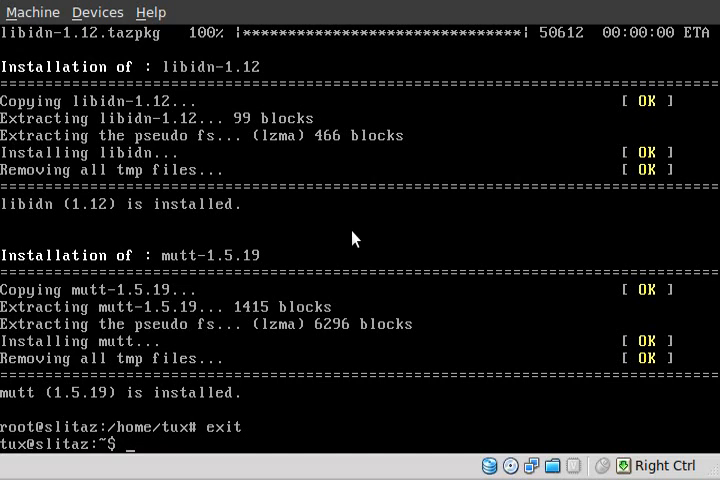
Step: Run mutt -f gmail-archive/gmail-backup.mbox to read the saved messages
type("mutt -f")
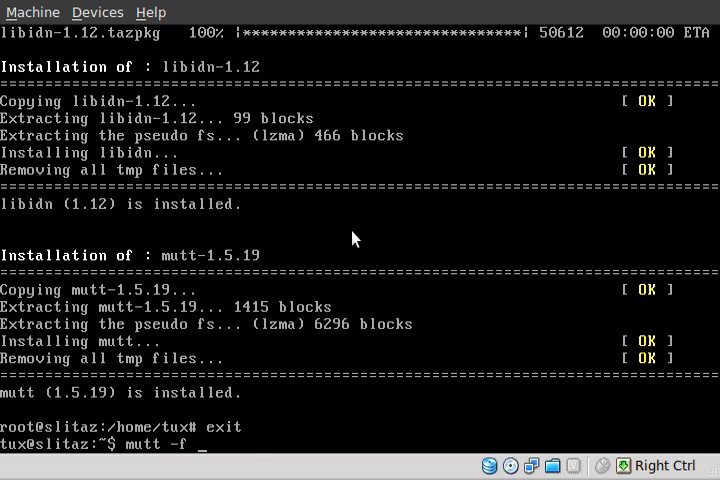
type("gmail-archive/gmail-backup.mbox")
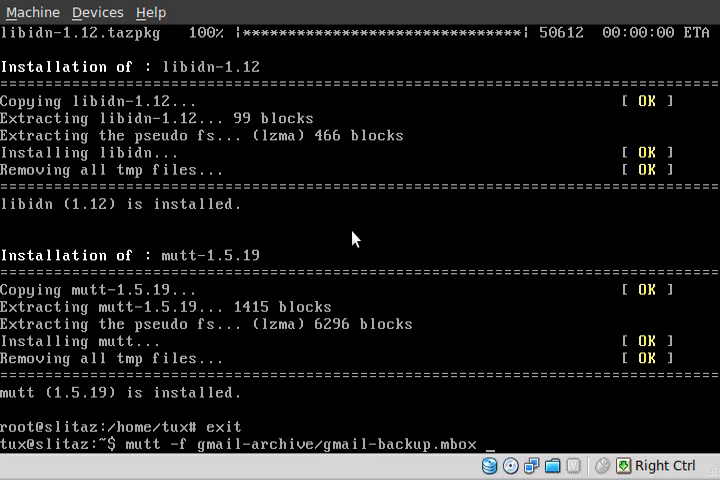
key("Return")
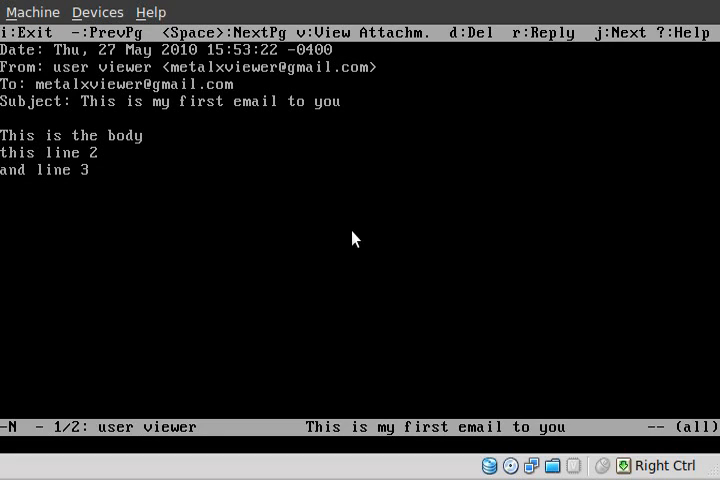
mouse_move(44, 88)
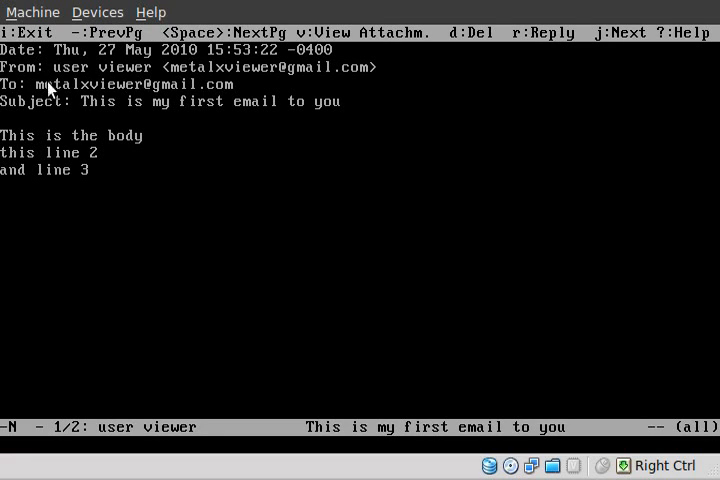
mouse_move(260, 300)
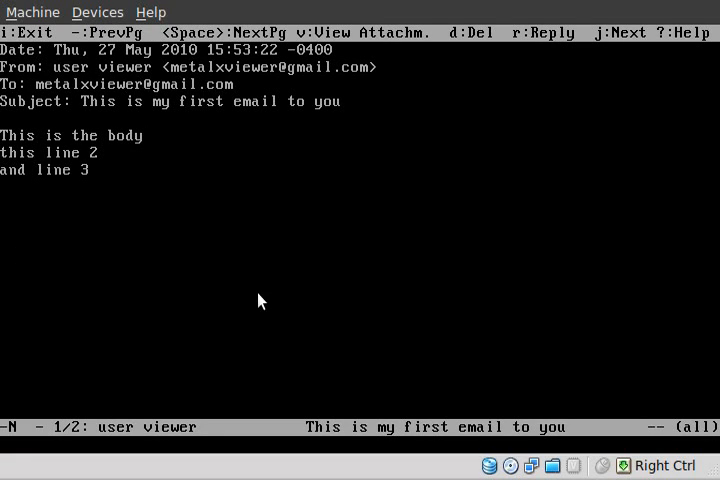
mouse_move(248, 294)
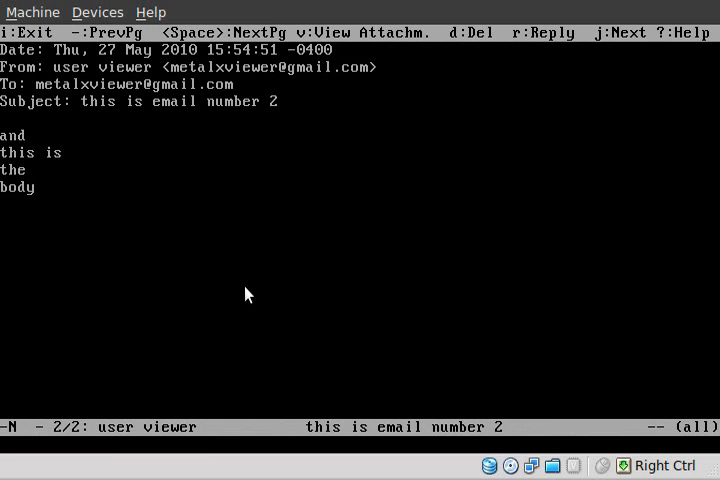
mouse_move(24, 204)
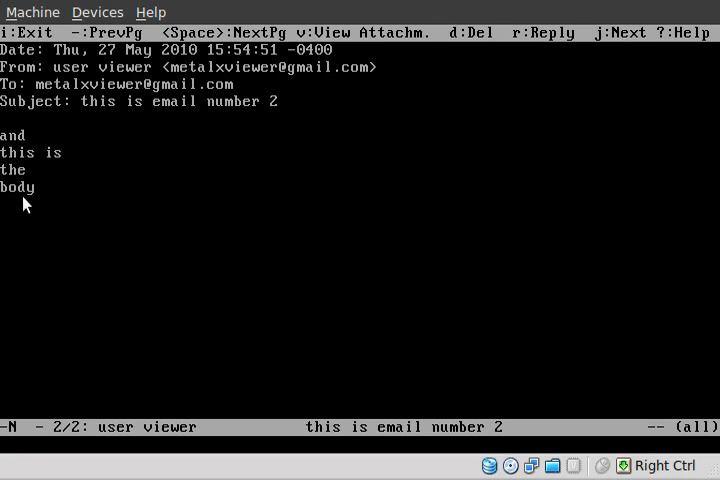
mouse_move(144, 354)
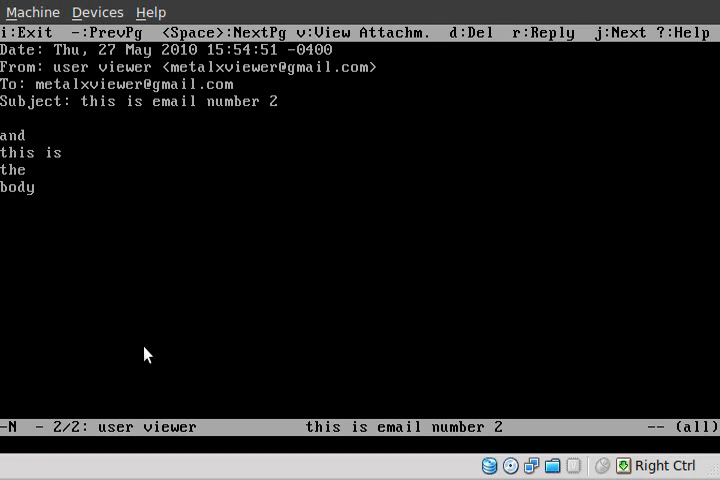